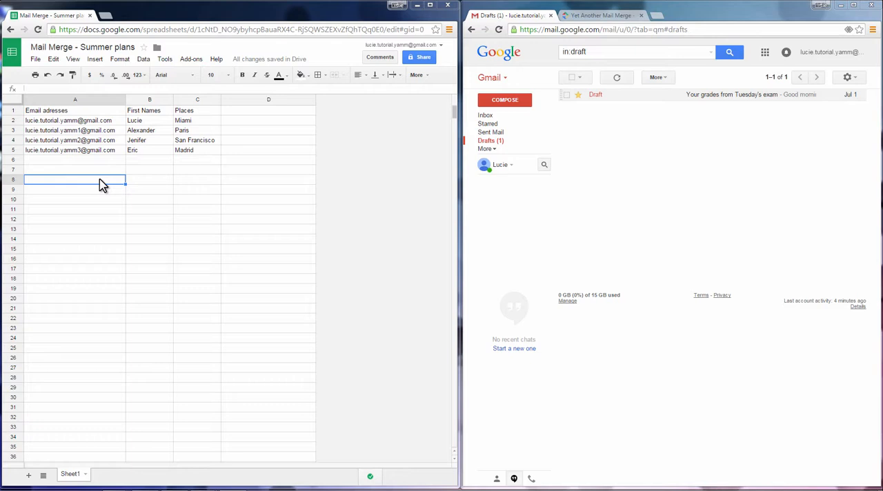
mouse_move(94, 150)
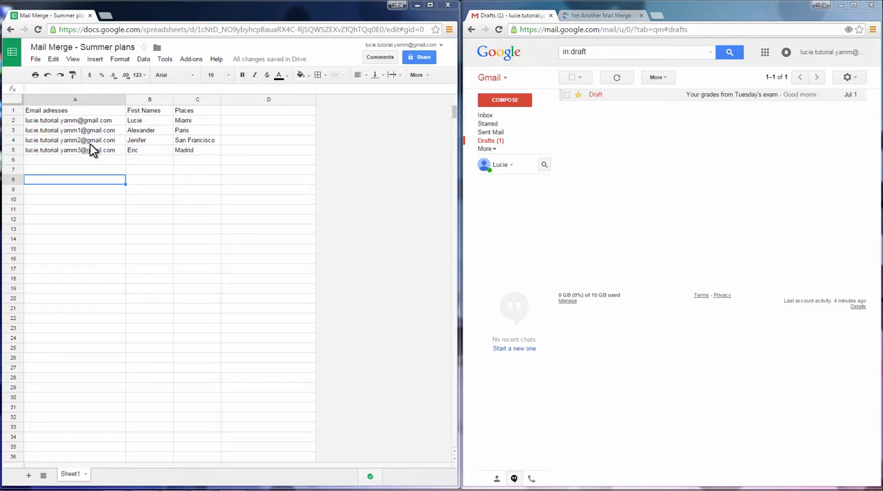
mouse_move(135, 116)
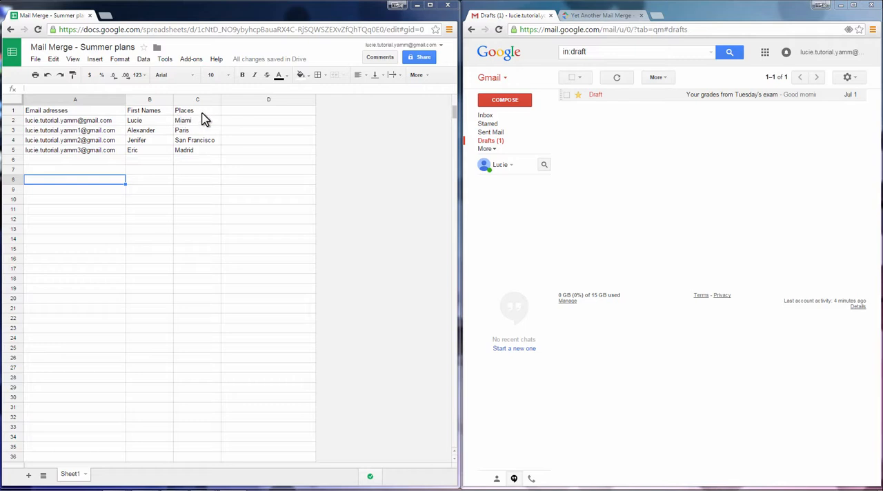
mouse_move(108, 116)
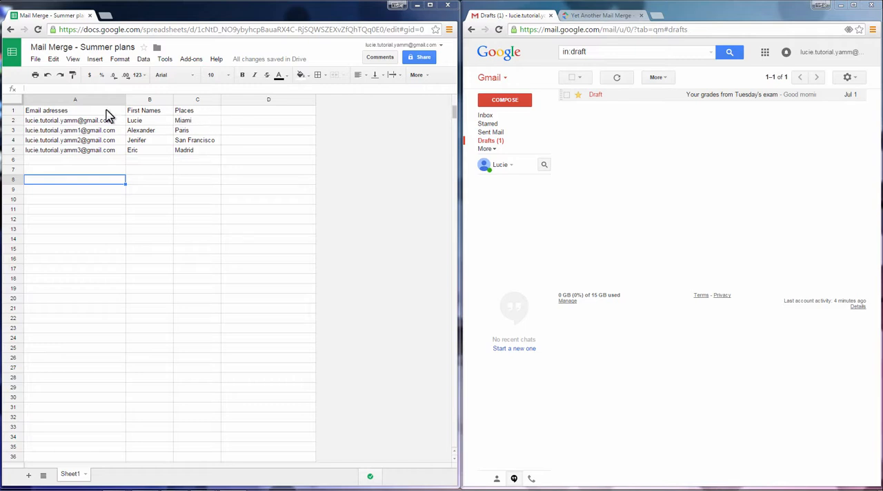
- Find 'yet another mail merge' in the add-on store, install it and accept its permissions
click(190, 58)
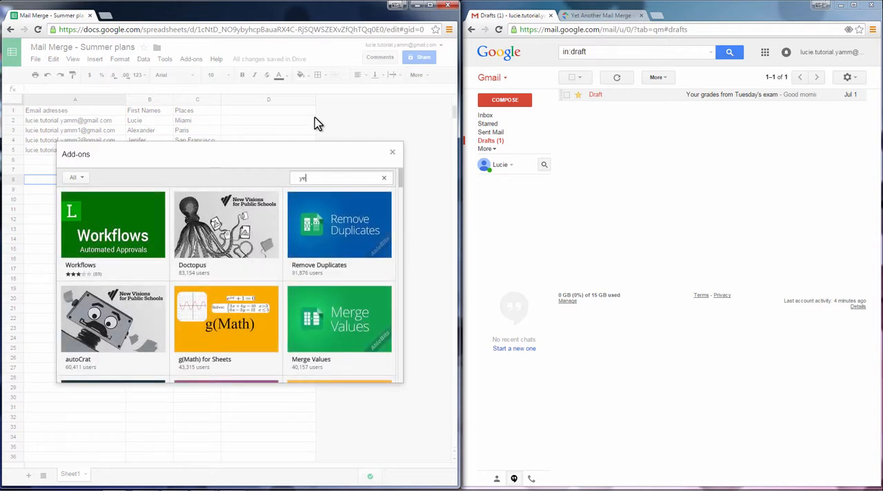
text(yet another mail merge)
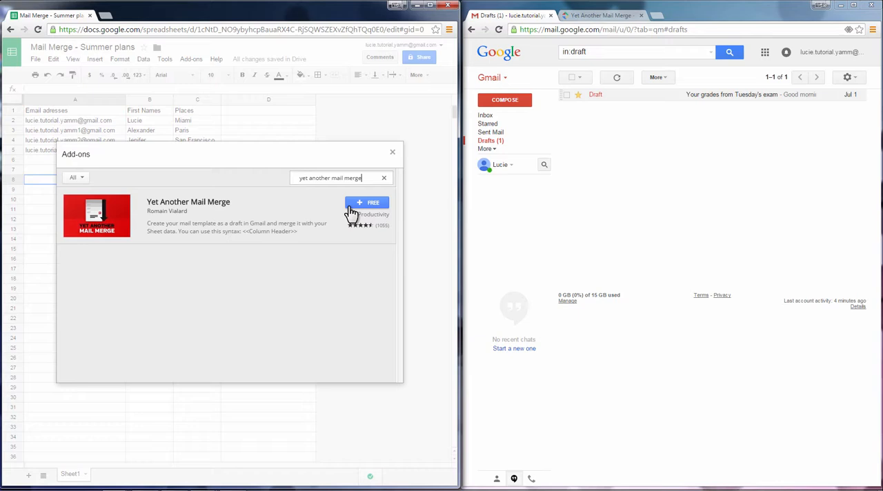
click(367, 201)
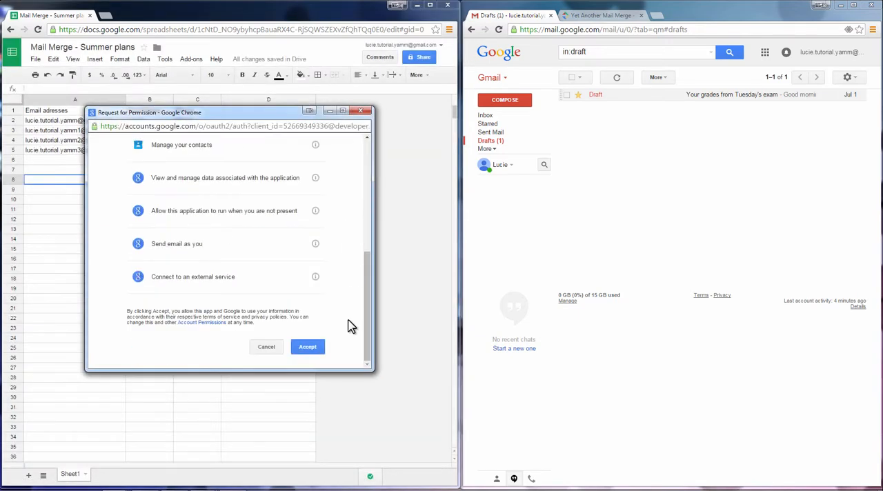
click(306, 346)
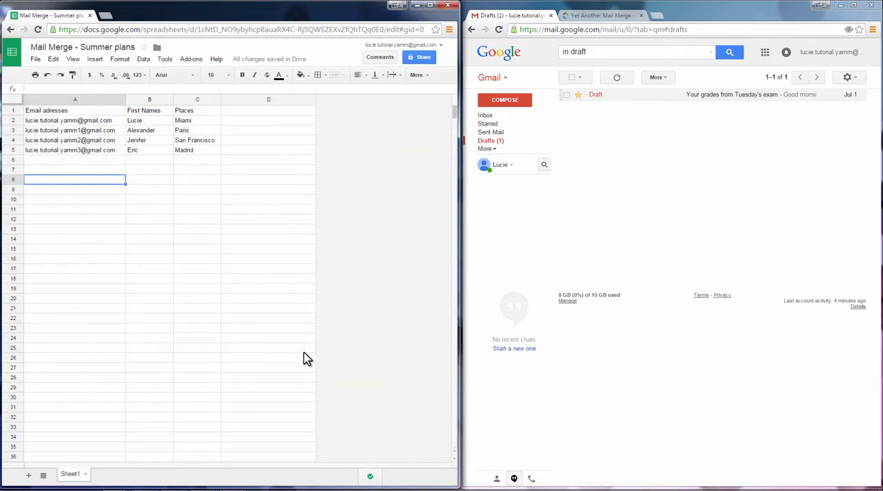
- Start the mail merge and save the Email adresses column as the recipients column
click(190, 58)
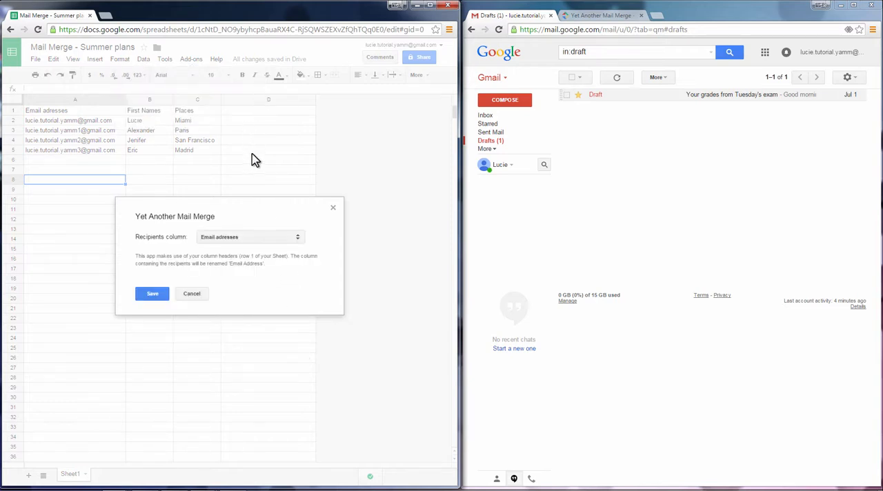
click(250, 237)
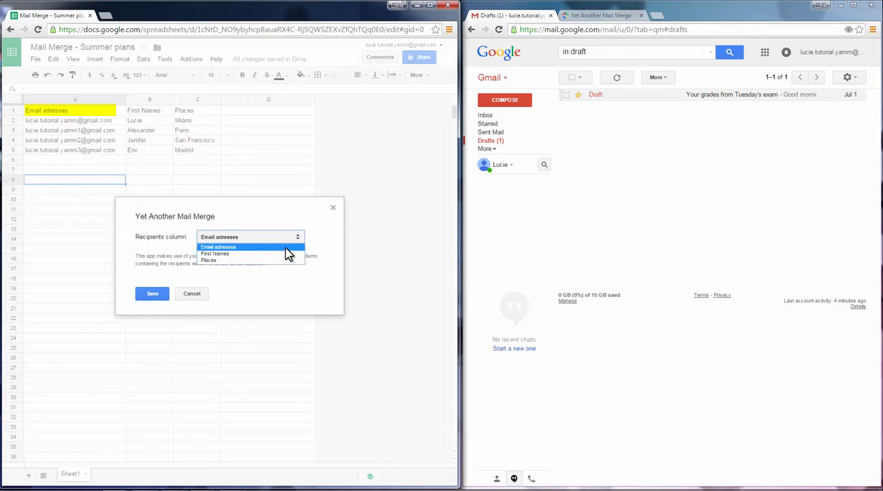
click(218, 247)
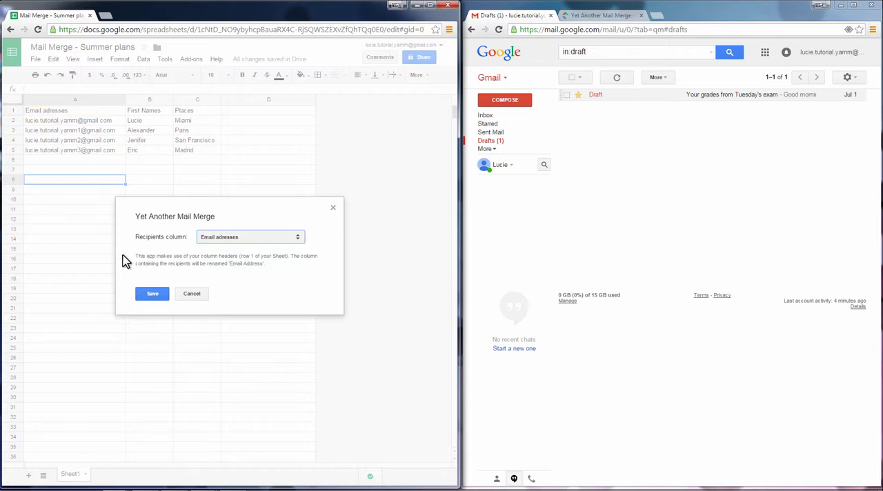
click(152, 294)
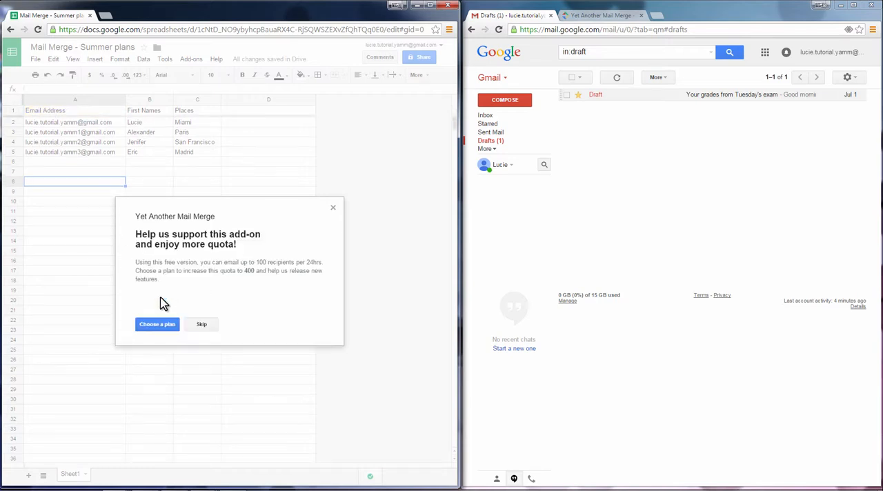
- Skip the paid plan, review an existing Gmail draft, then create the predesigned YAMM newsletter template
click(201, 325)
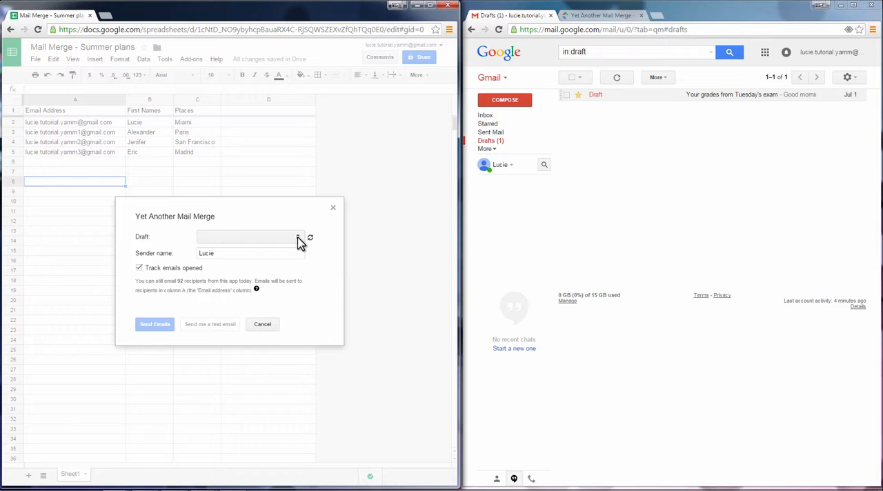
click(296, 237)
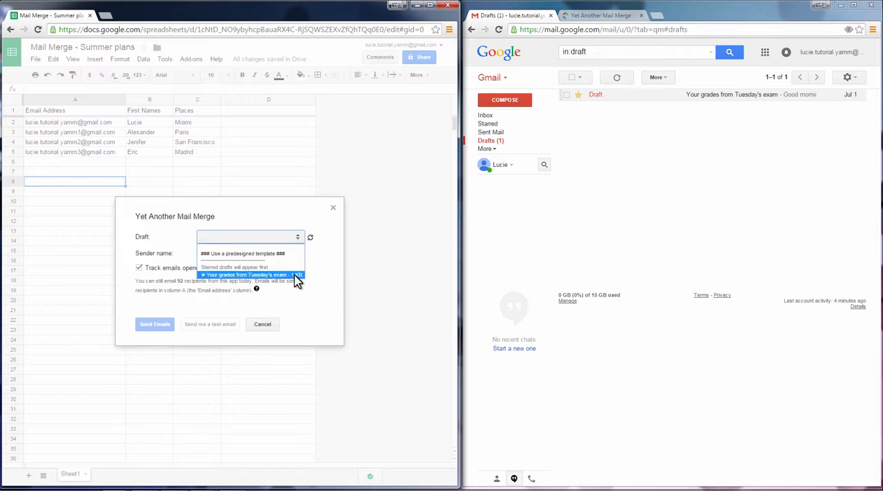
click(251, 274)
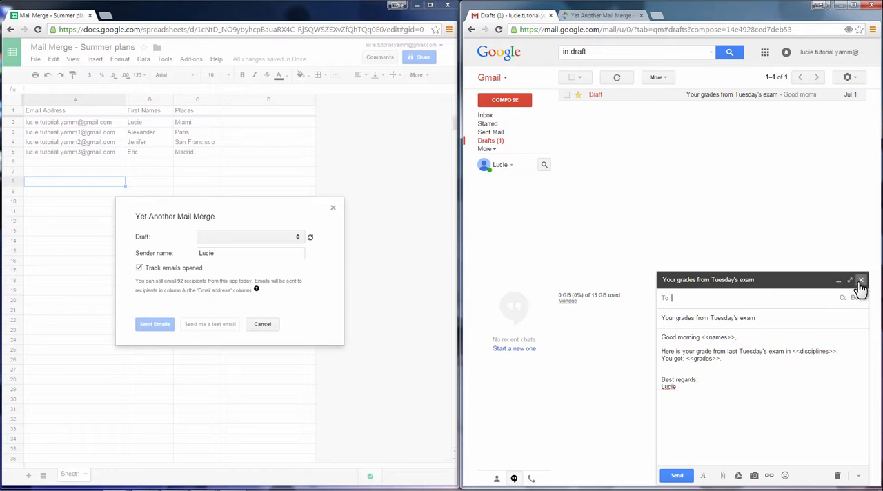
click(860, 280)
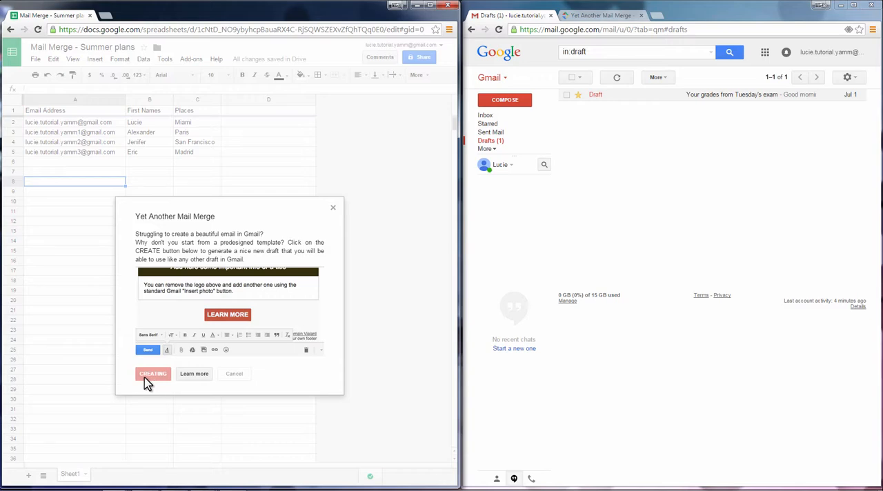
click(152, 372)
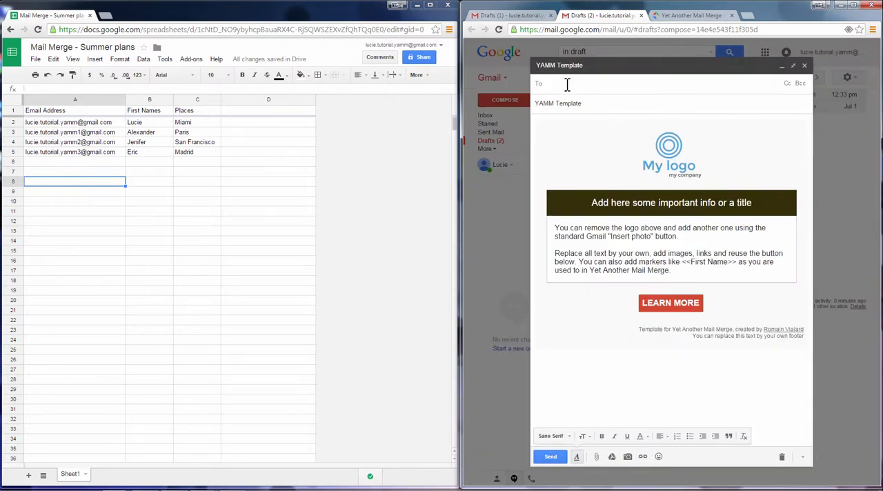
- Retitle the draft, write 'Summer is coming!' and insert the <<First Names>> and <<Places>> placeholders
click(545, 83)
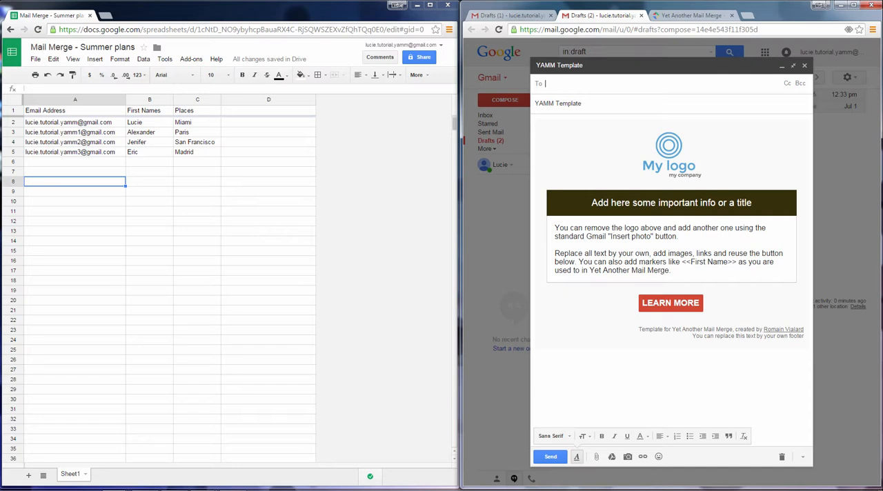
triple_click(558, 102)
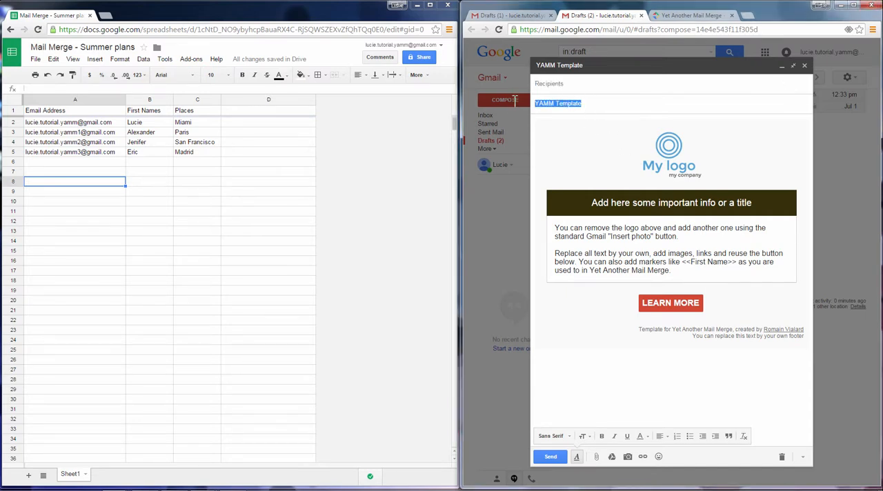
click(667, 149)
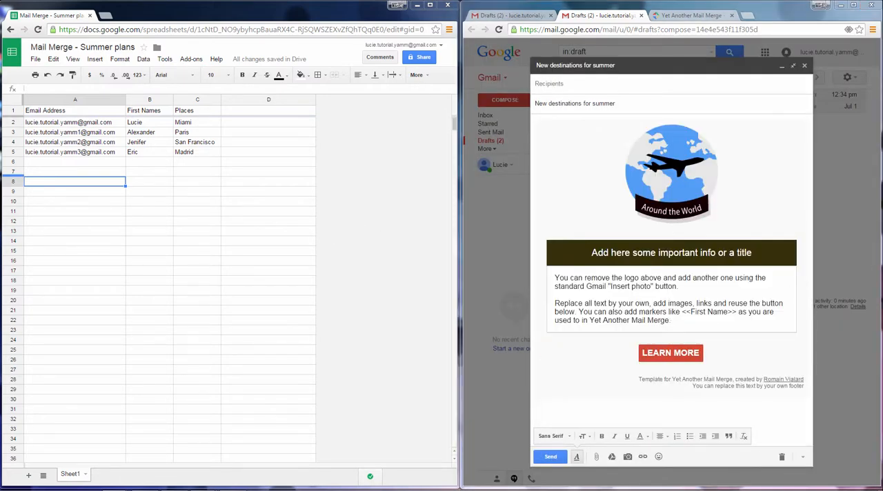
text(Summer is coming!)
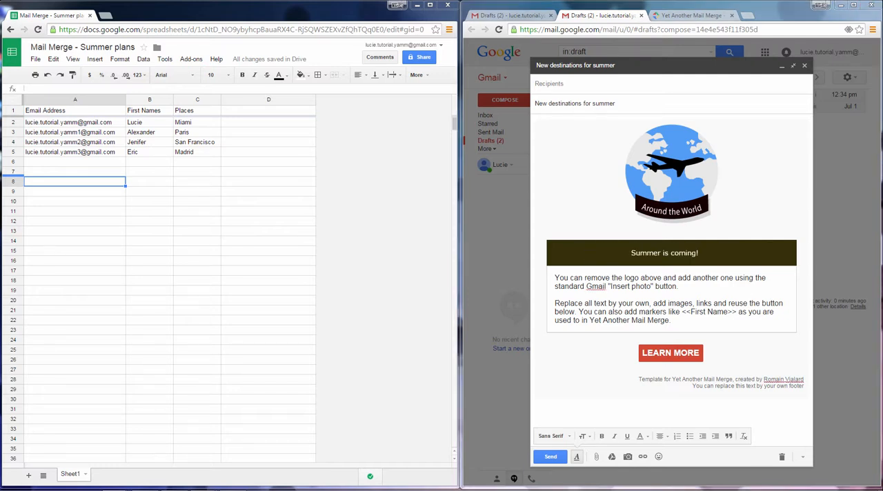
drag(554, 304, 668, 320)
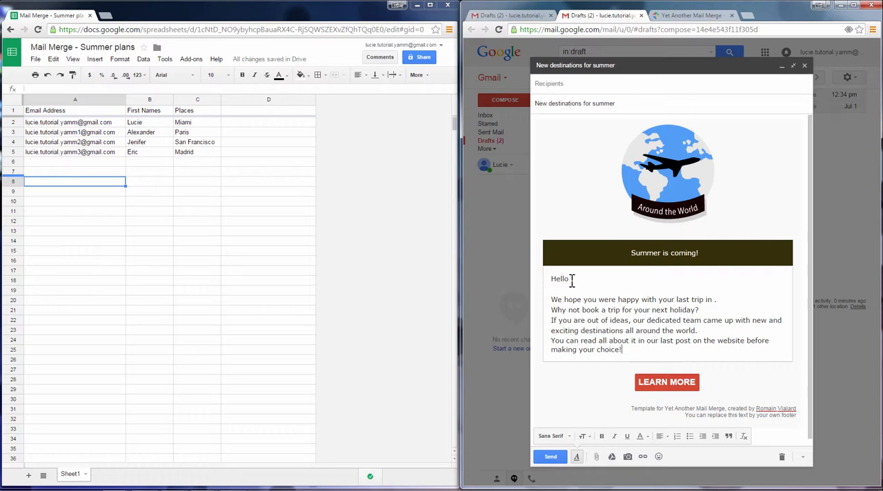
text(<<First Names>>,)
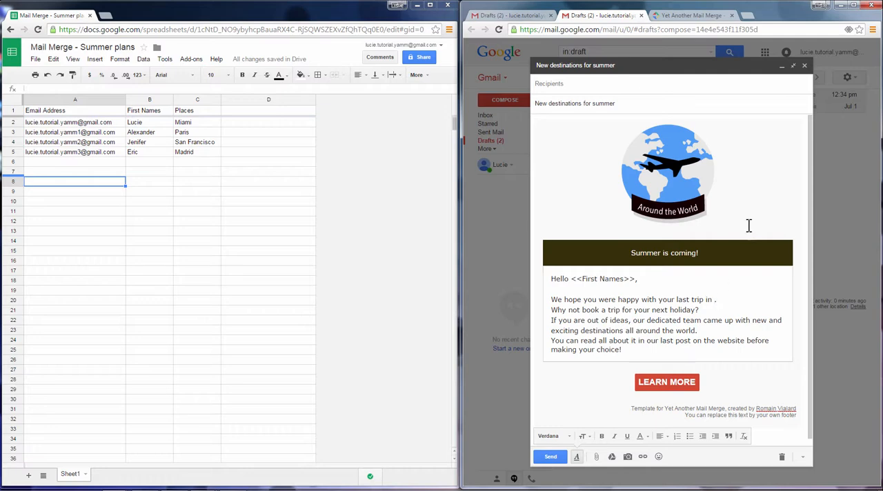
text(<<Places>>)
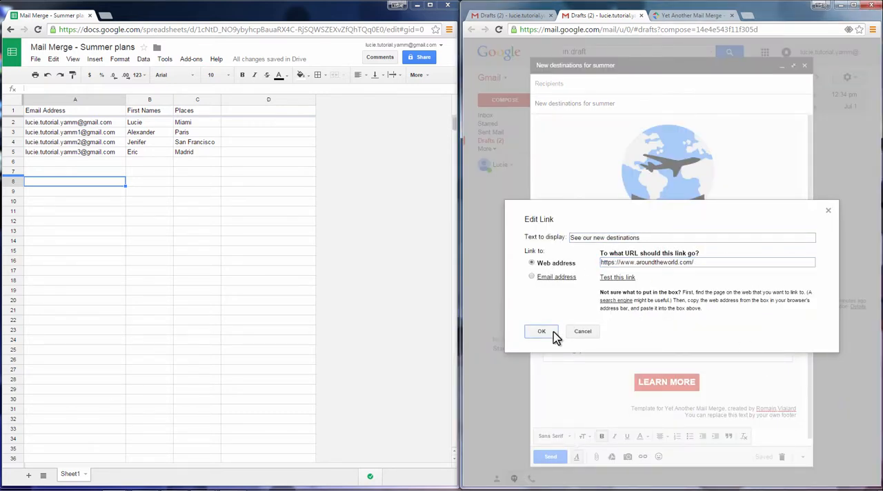
- Relabel the button link and sign the footer '© Around The World'
click(541, 331)
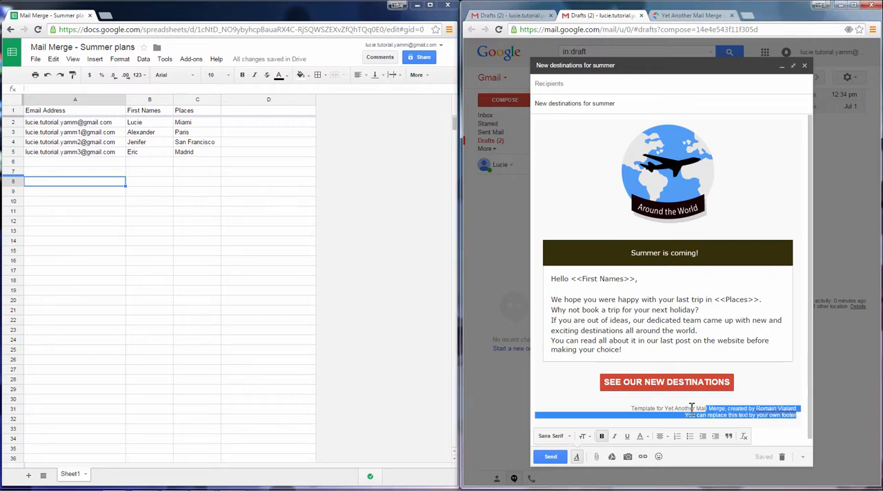
text(© Around The World)
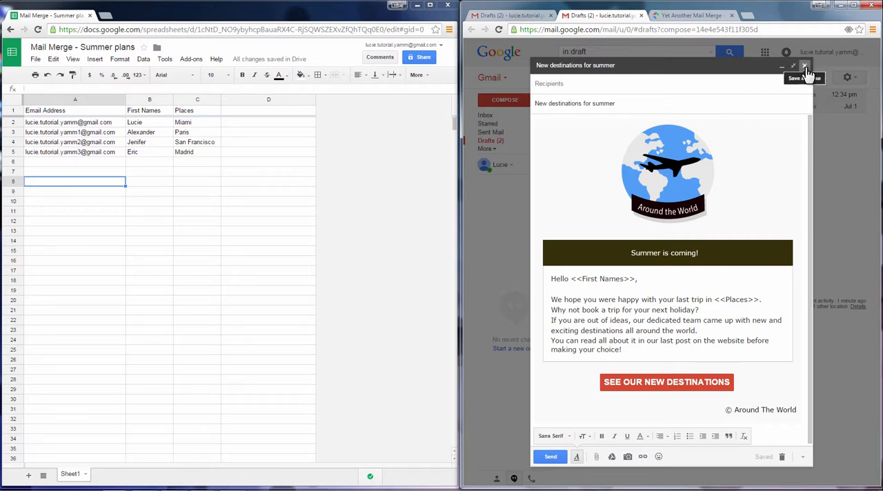
- Save and close the Gmail draft, then start Yet Another Mail Merge from the Add-ons menu
click(804, 66)
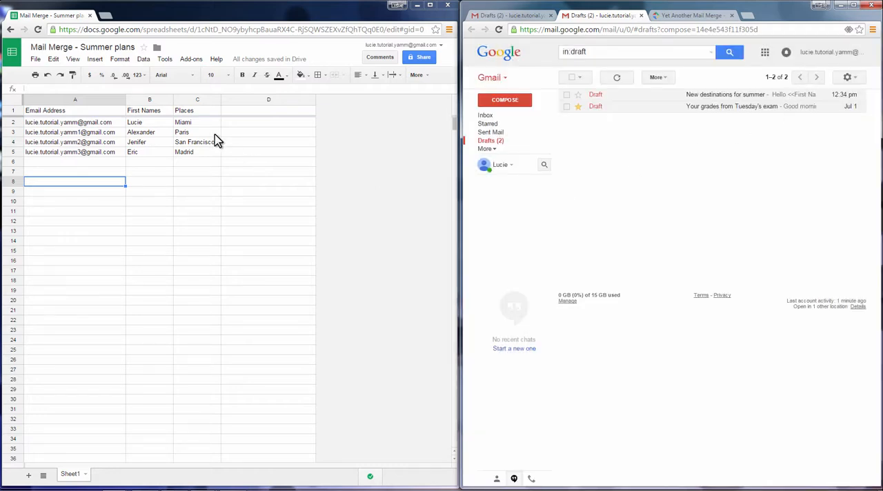
click(190, 58)
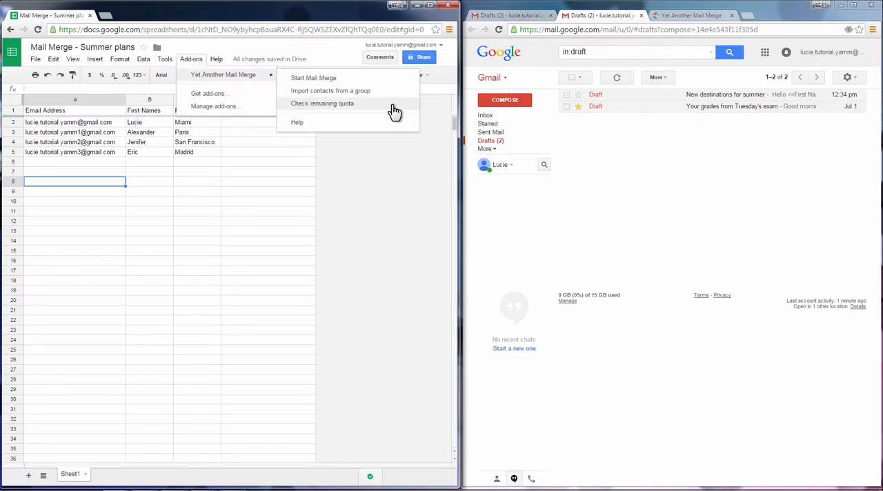
mouse_move(392, 110)
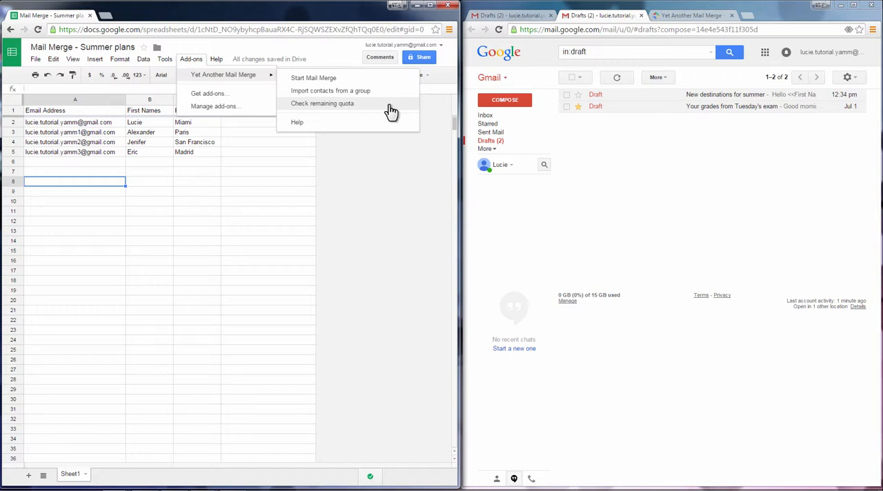
click(313, 77)
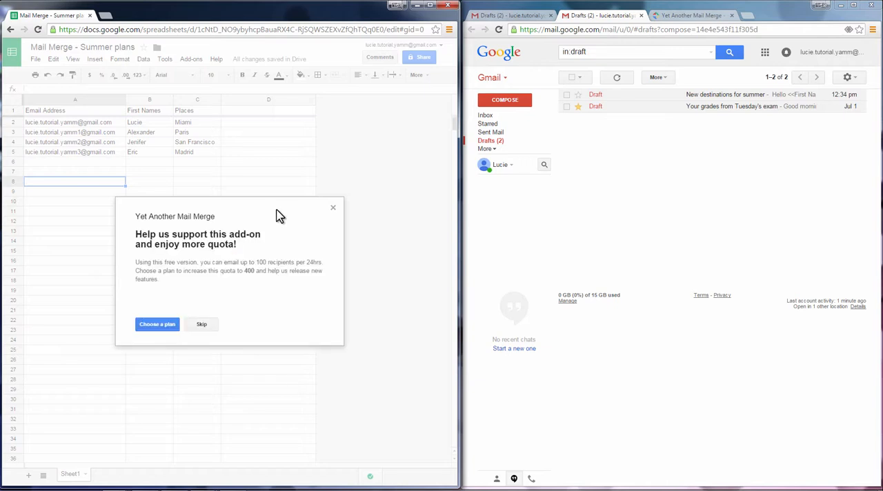
- Skip the offer, send the New destinations for summer draft to all contacts and go to the Gmail inbox
click(202, 324)
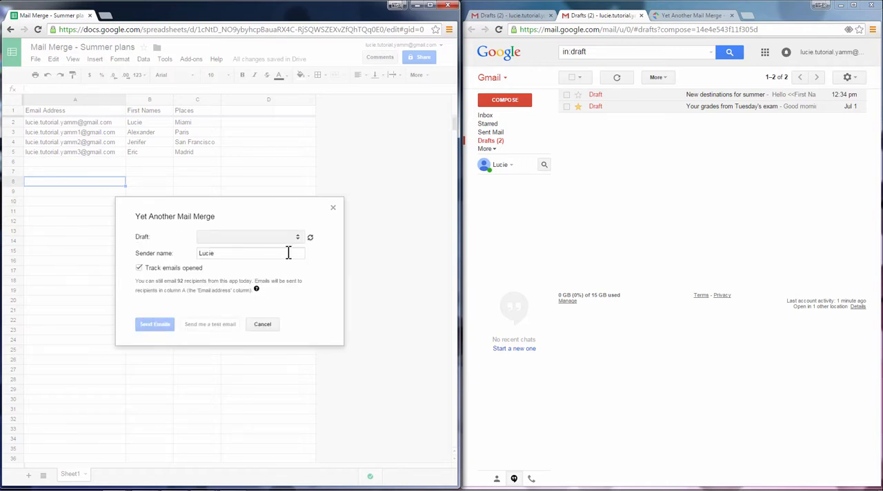
click(251, 237)
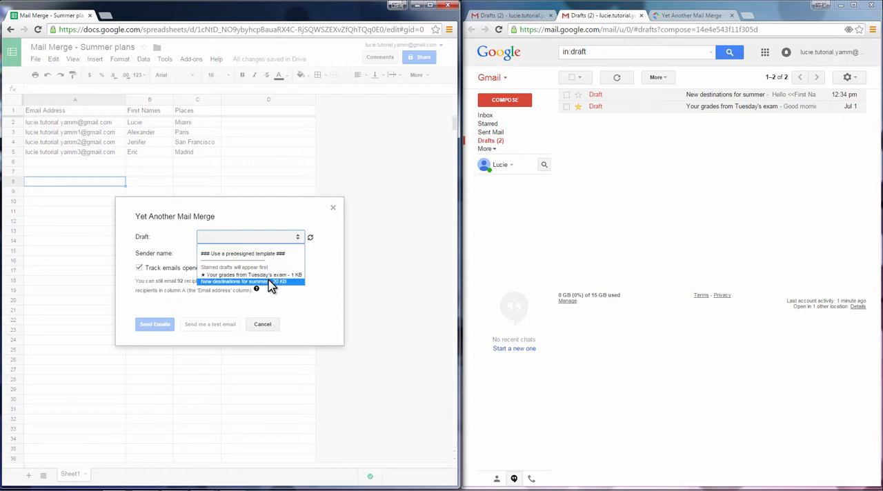
click(235, 282)
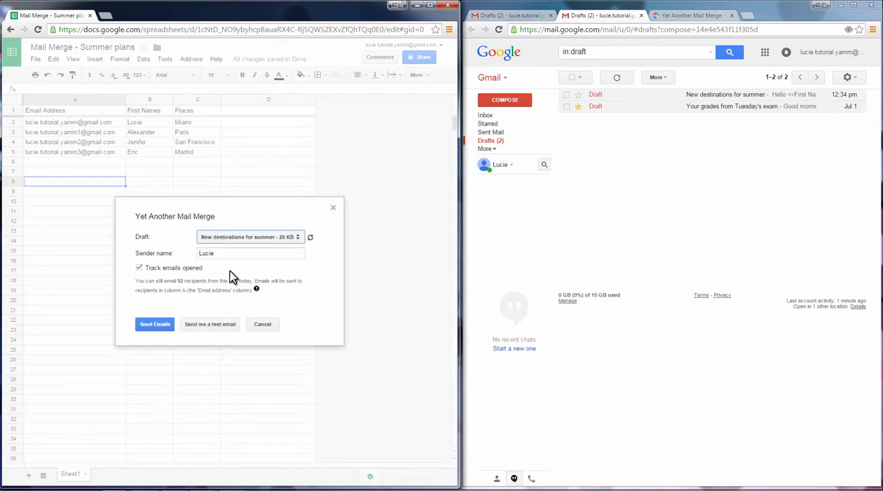
mouse_move(190, 281)
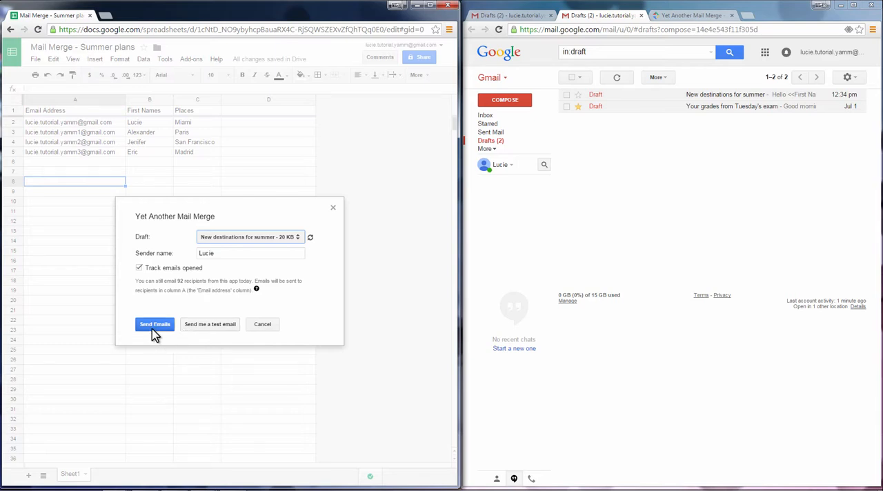
click(154, 324)
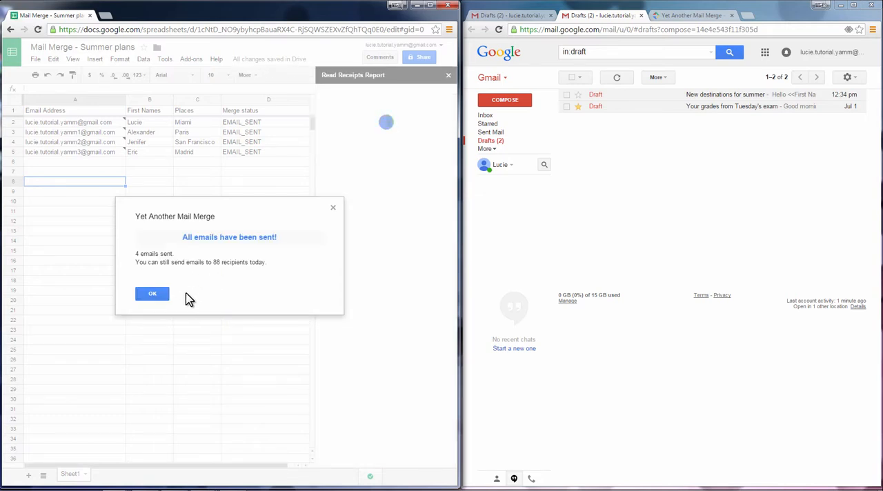
click(151, 294)
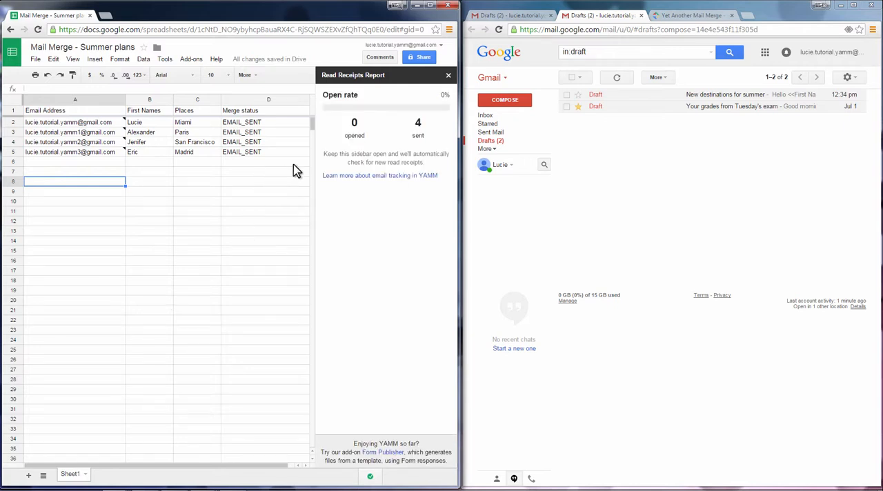
click(486, 116)
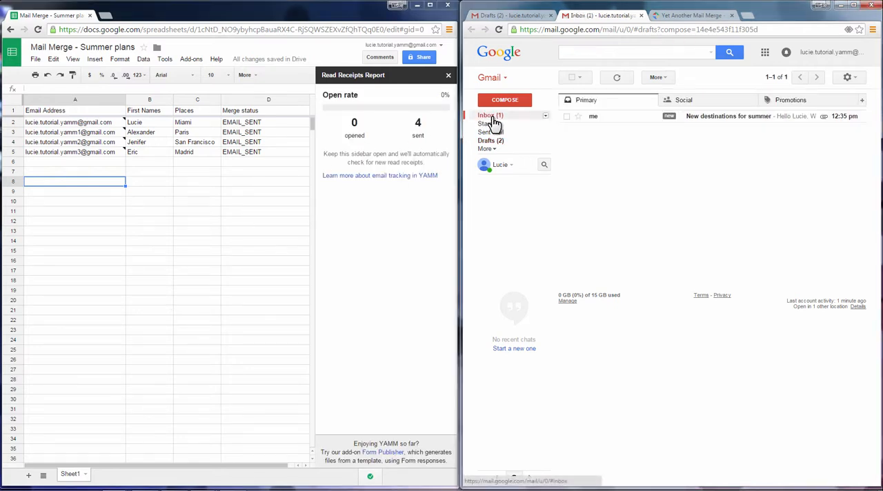
- Read the received newsletter to register an open, then follow the Learn more link to the YAMM site
click(728, 116)
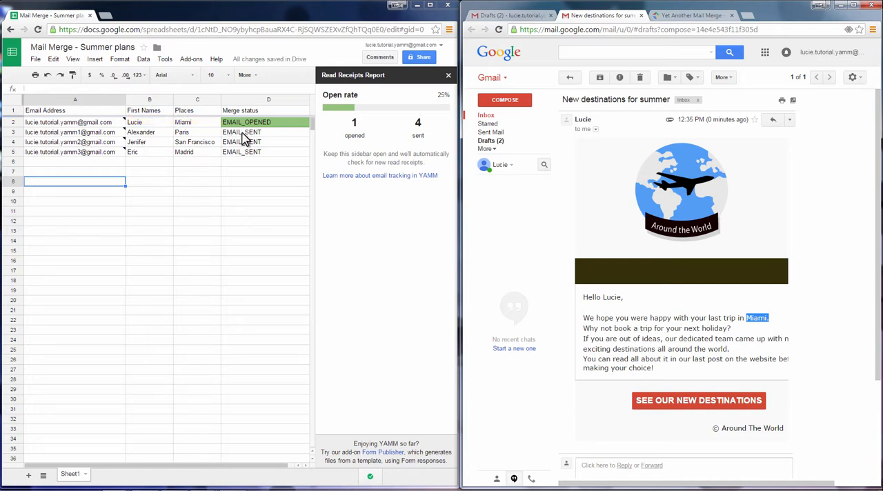
mouse_move(241, 132)
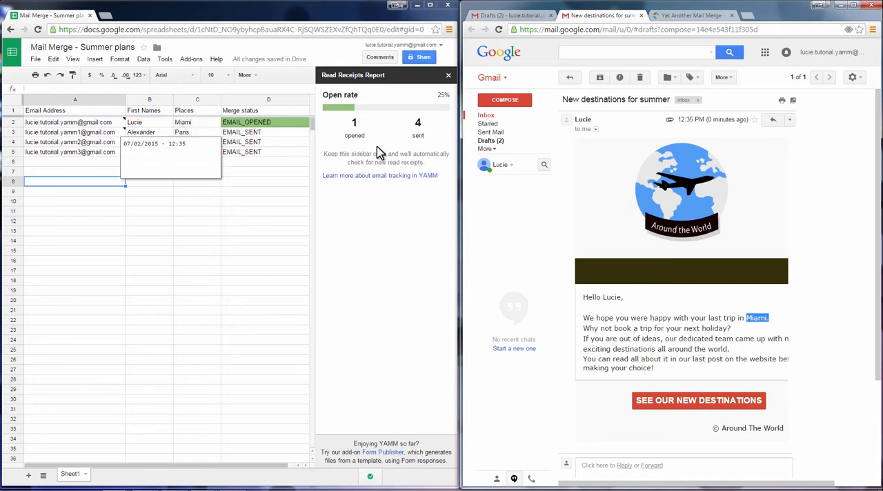
mouse_move(373, 146)
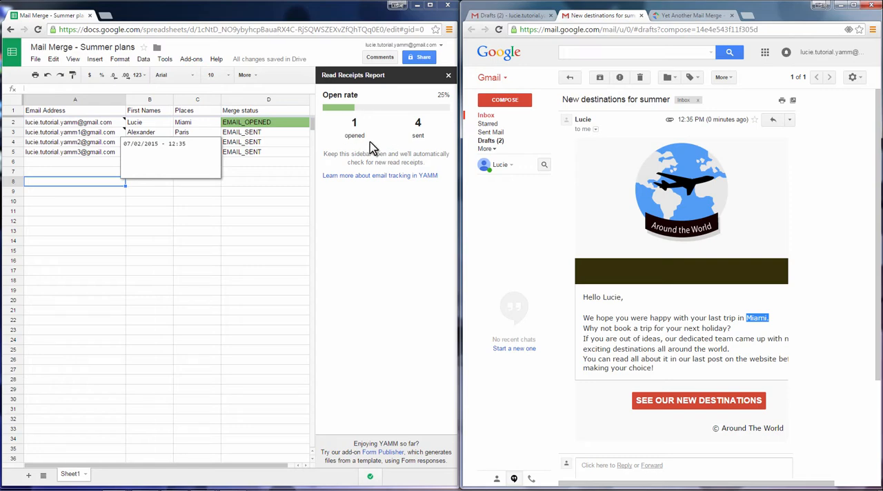
mouse_move(397, 145)
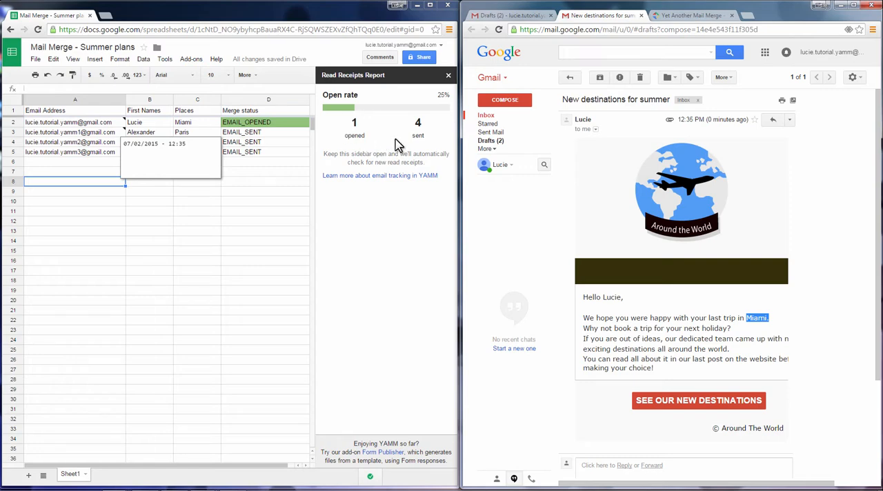
click(689, 15)
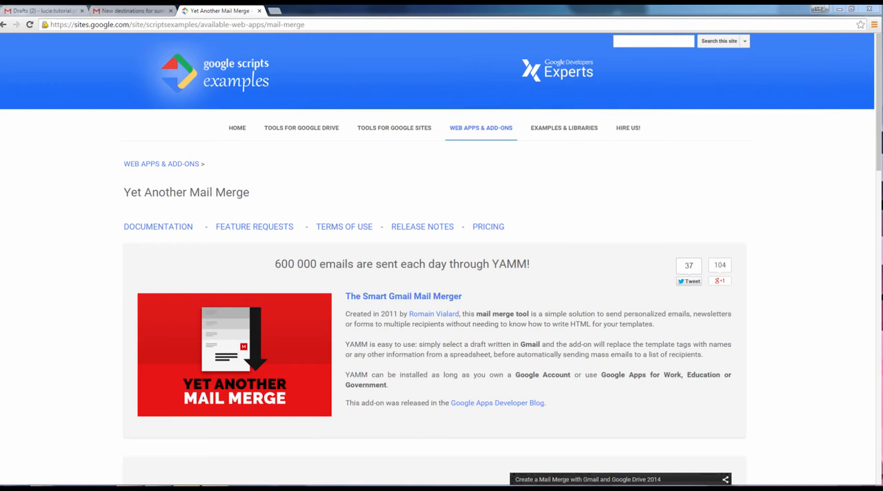